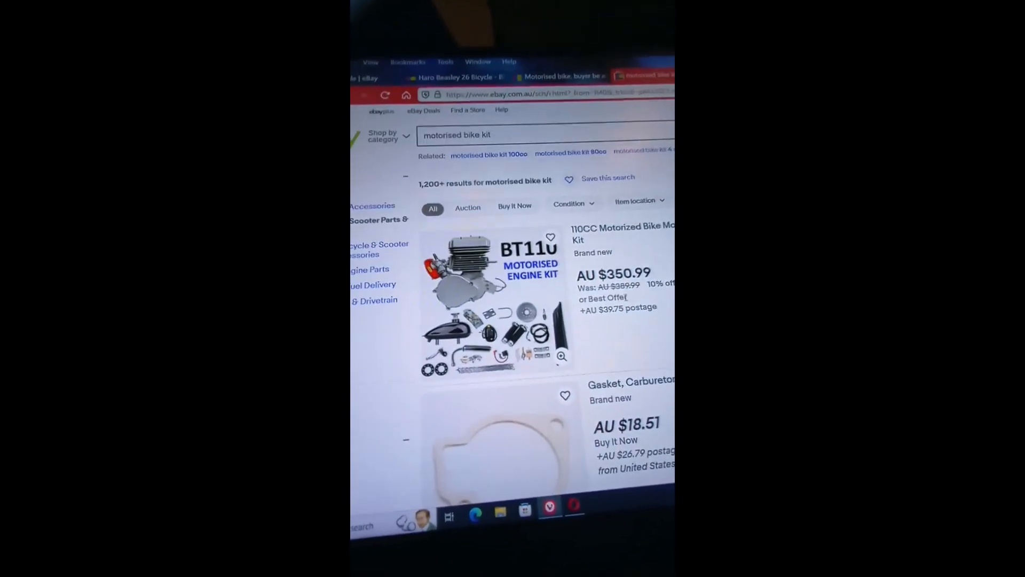
- Scroll the 'motorised bike kit' results past gaskets, pistons and chains to the 100cc kits
scroll("up", 3)
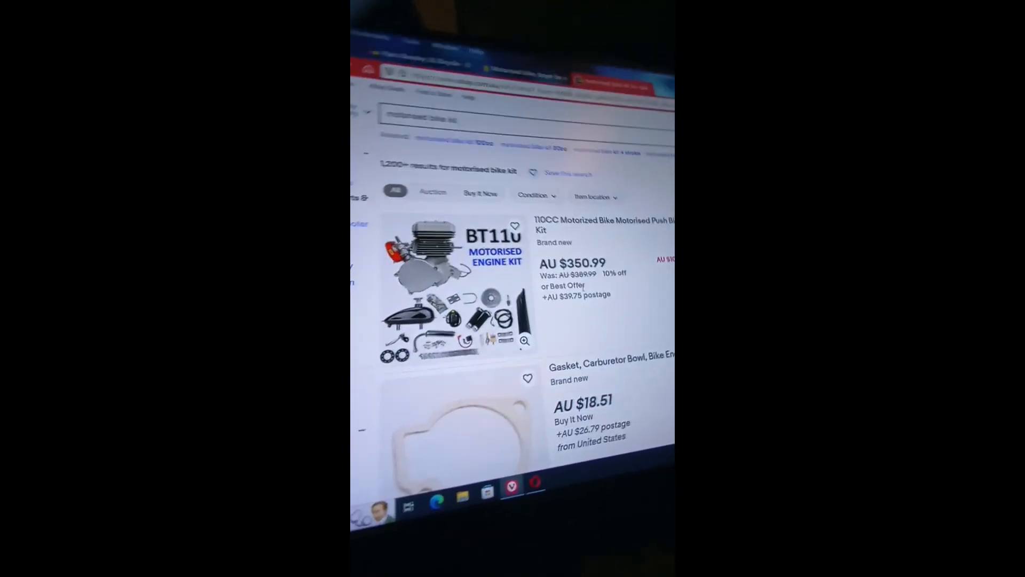
scroll("down", 3)
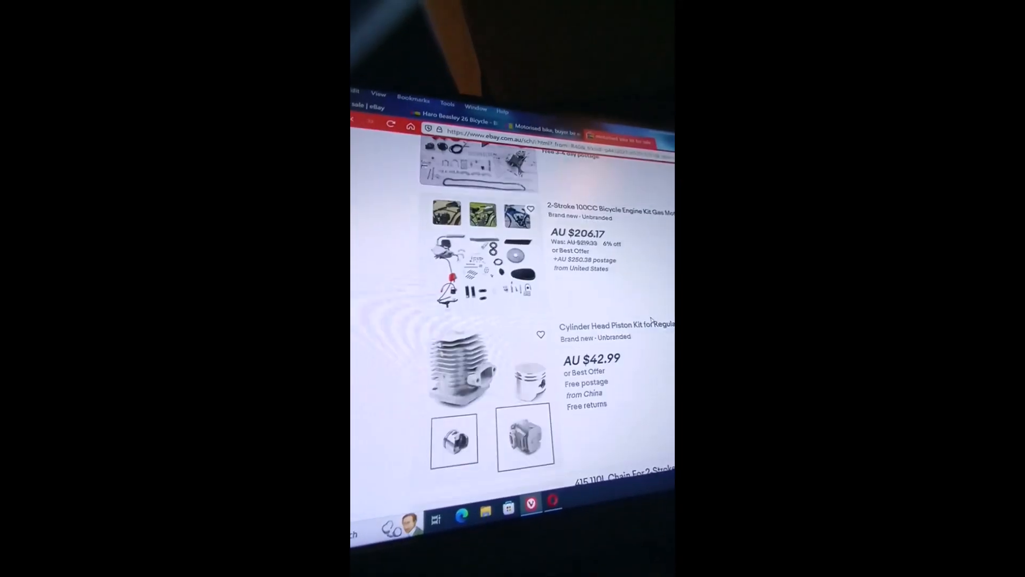
scroll("down", 3)
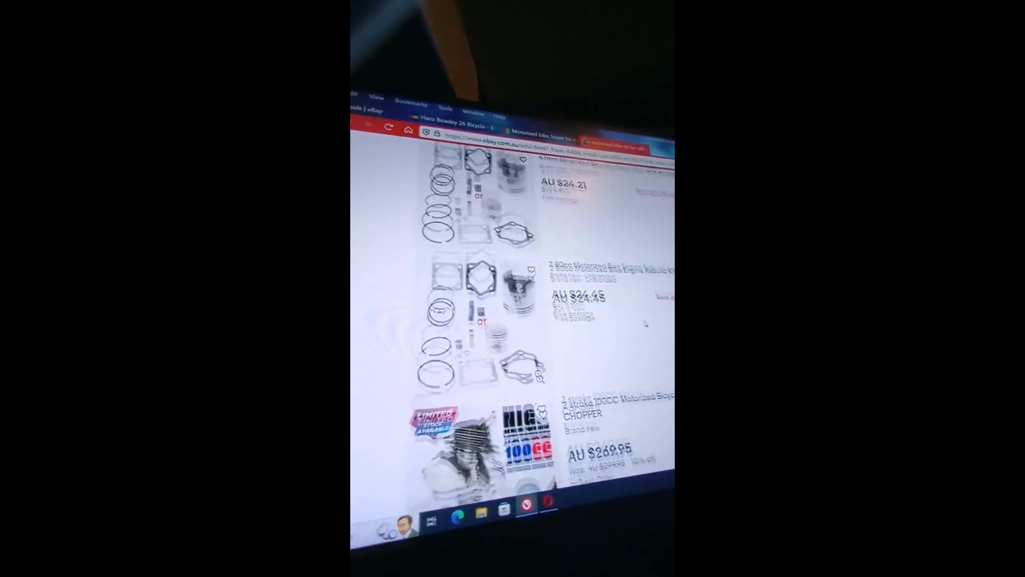
scroll("down", 3)
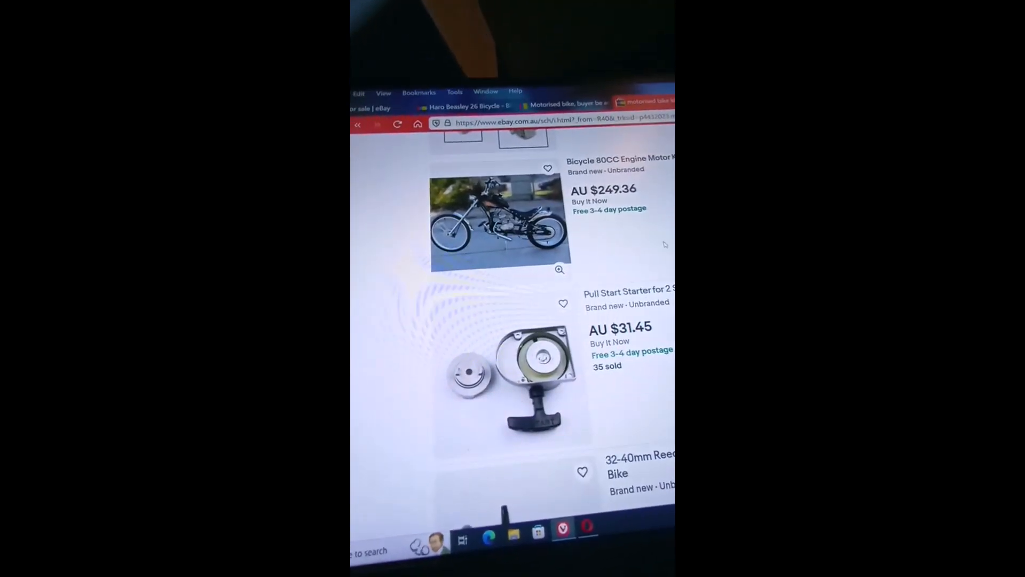
scroll("down", 3)
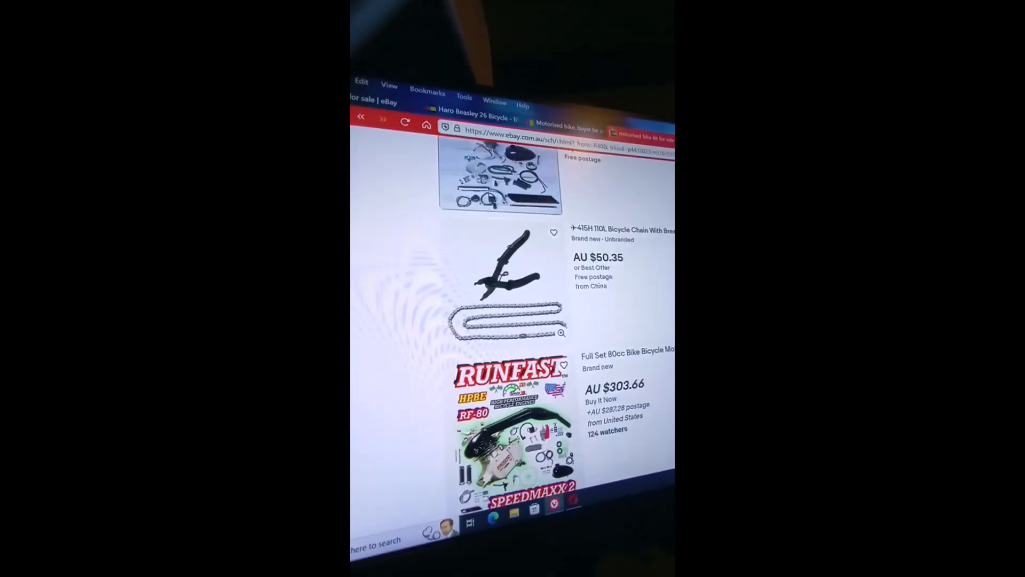
scroll("down", 3)
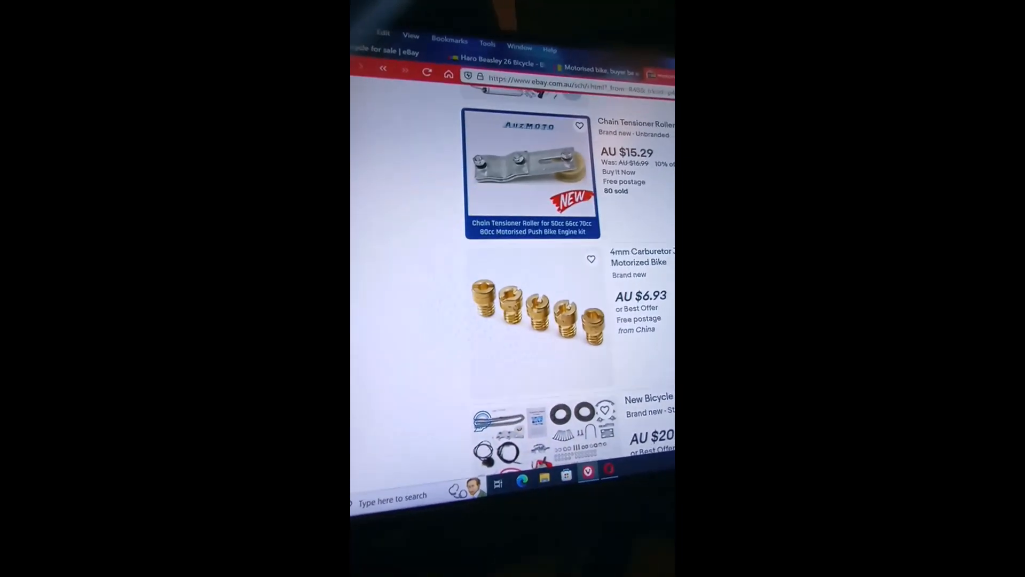
scroll("down", 3)
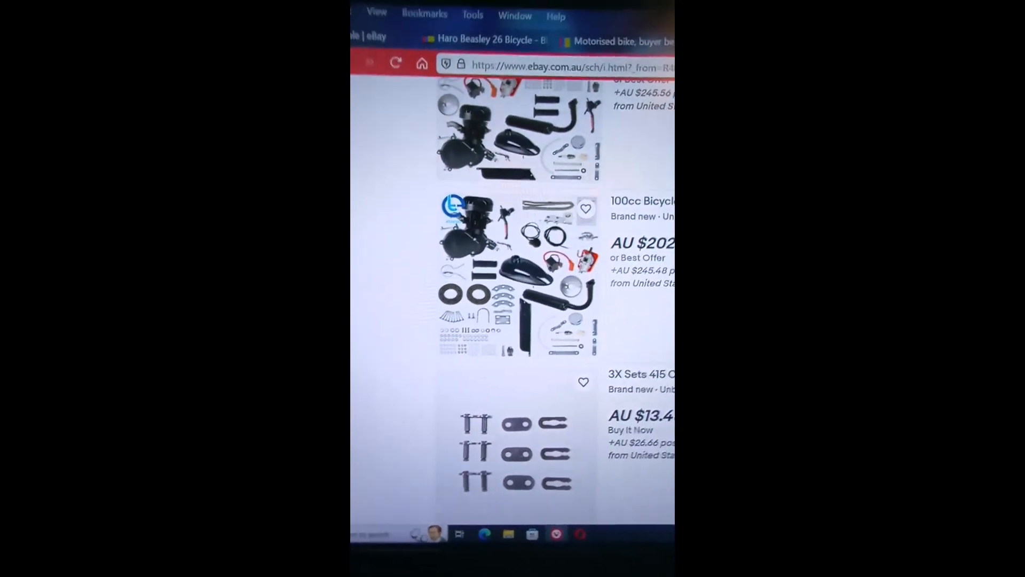
scroll("up", 3)
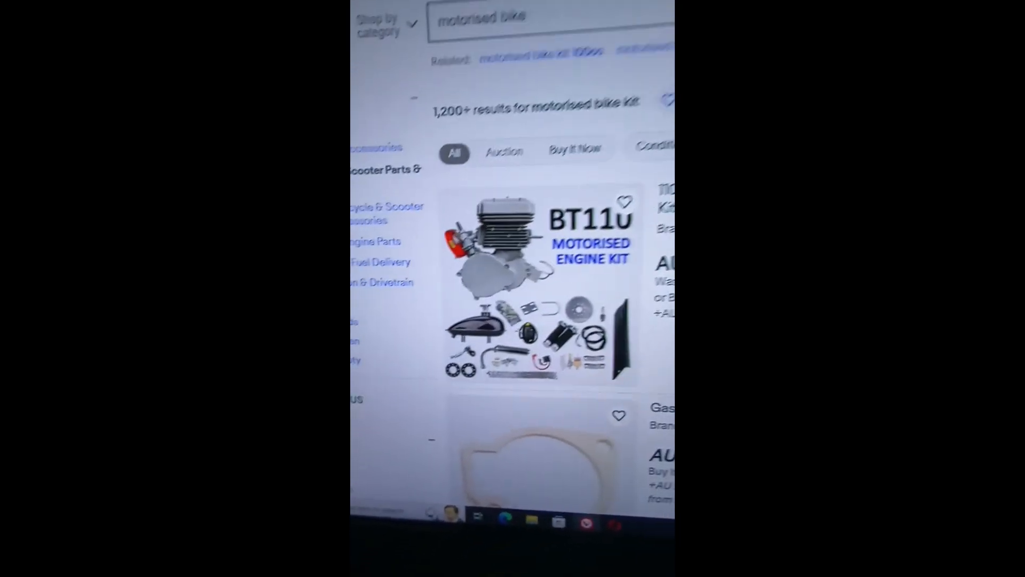
- View the 100cc 2-stroke motorised bicycle item page with its main photo and $5-off promotion
scroll("up", 3)
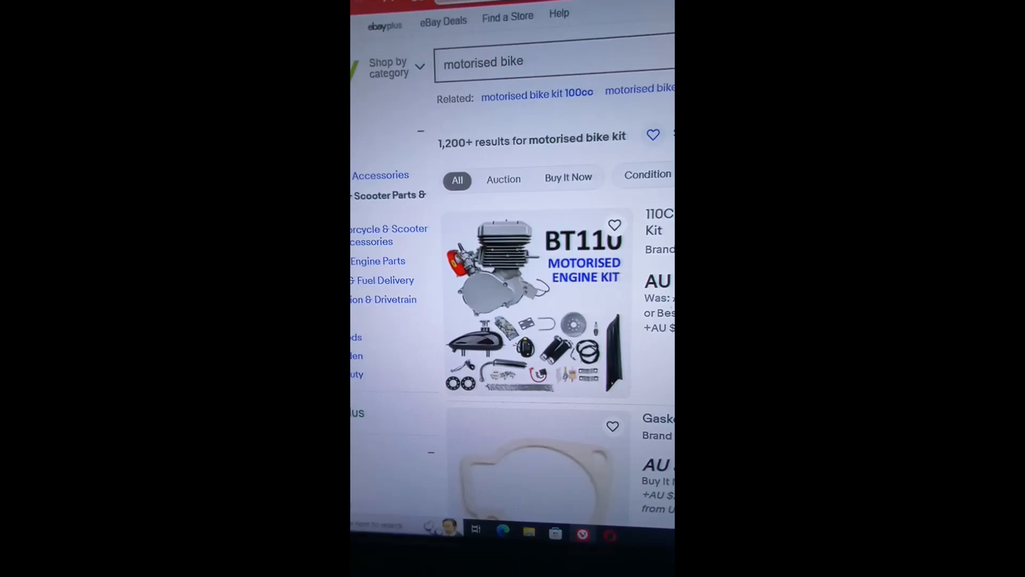
scroll("down", 3)
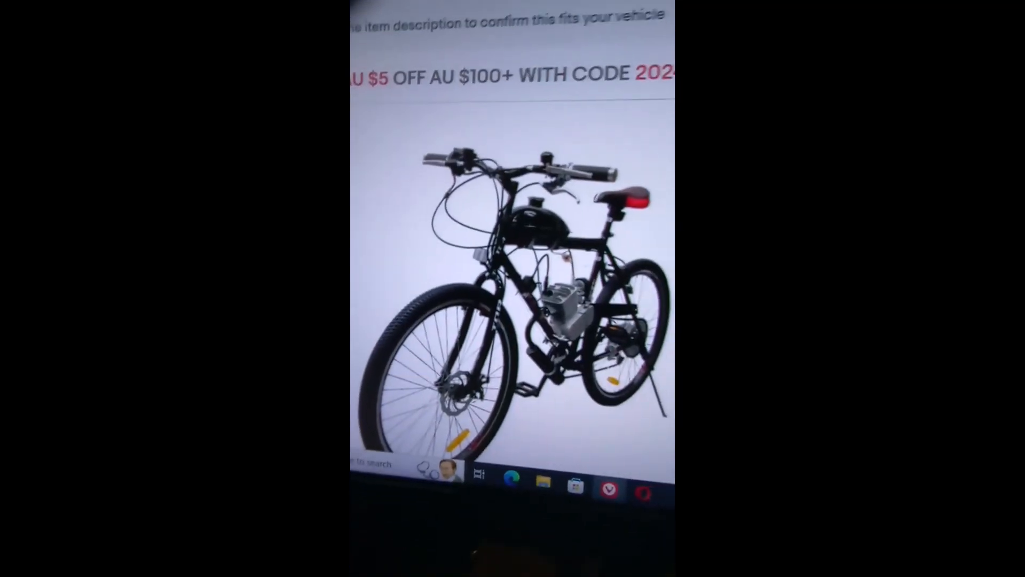
- Scroll around the AU $539.96 listing while browsing further gallery photos of the bike
scroll("down", 3)
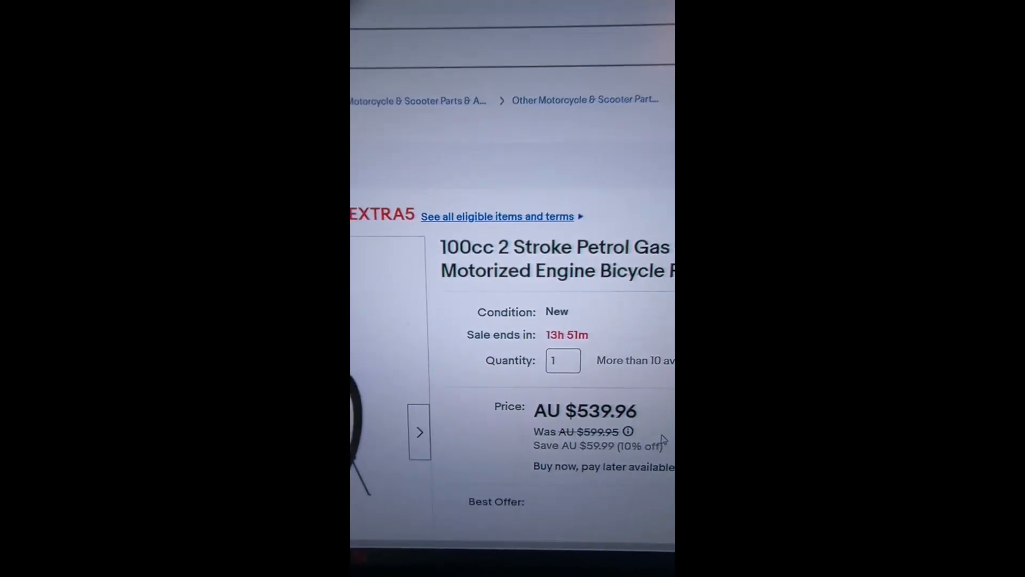
scroll("up", 3)
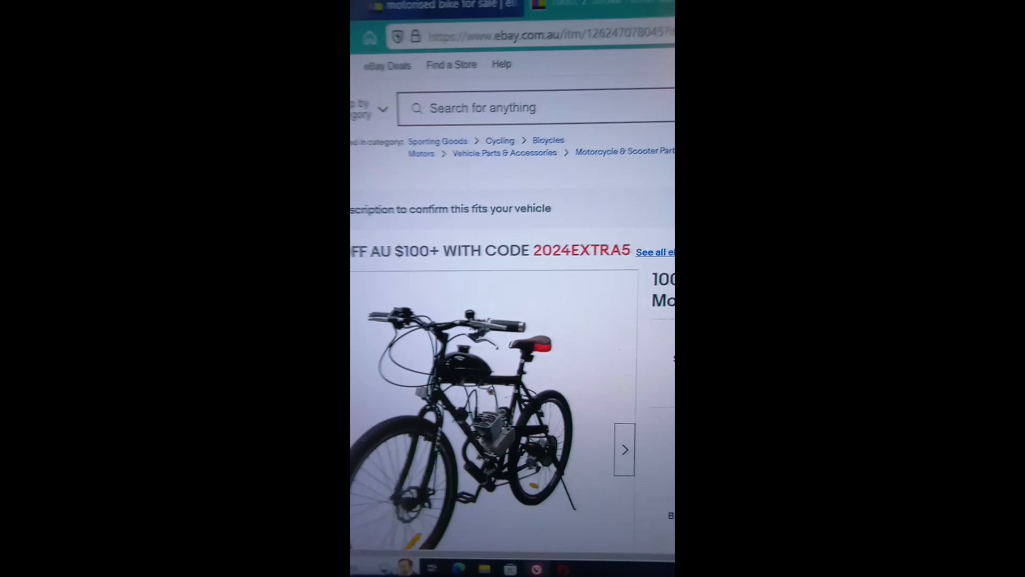
scroll("down", 3)
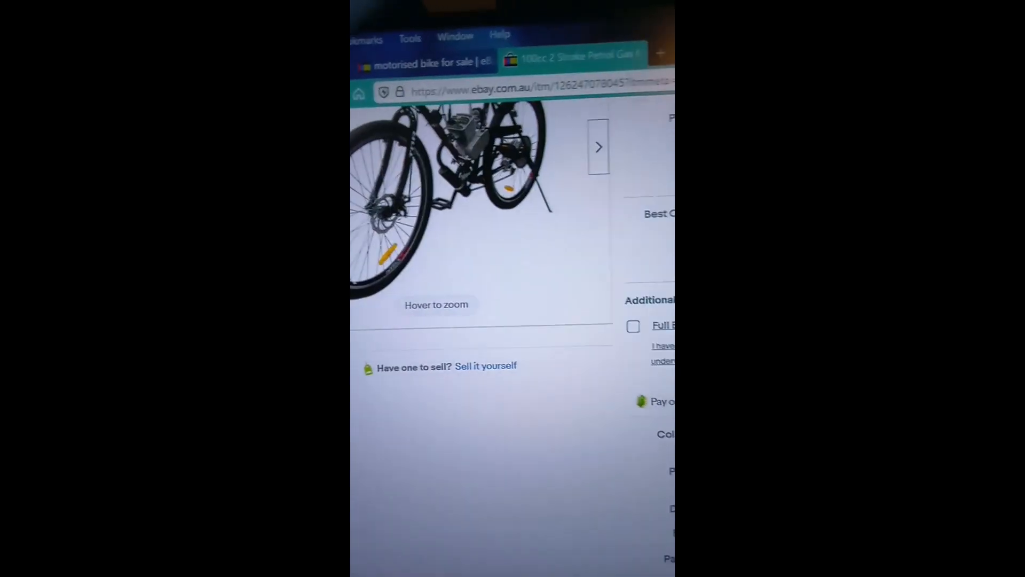
scroll("up", 3)
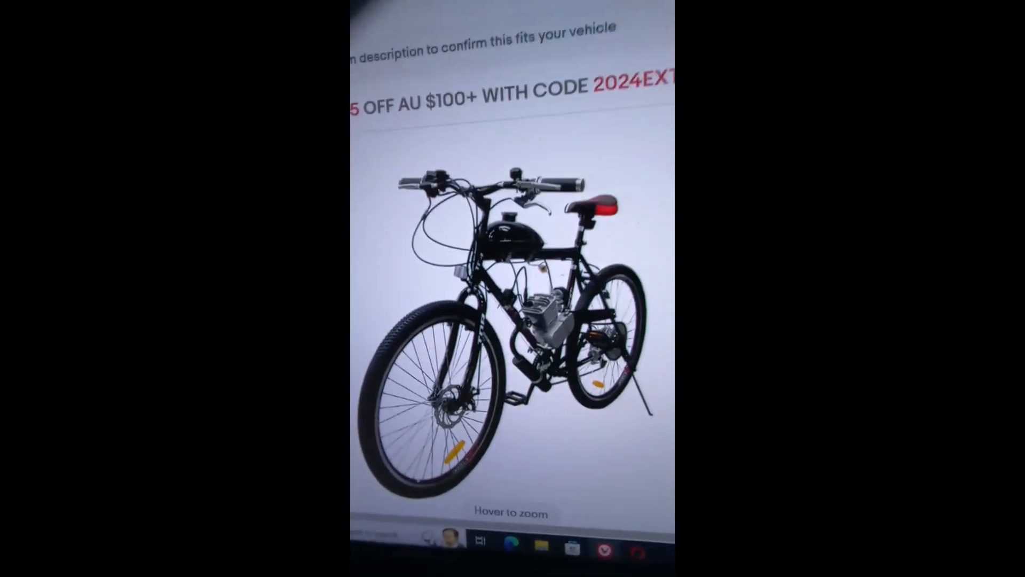
scroll("up", 3)
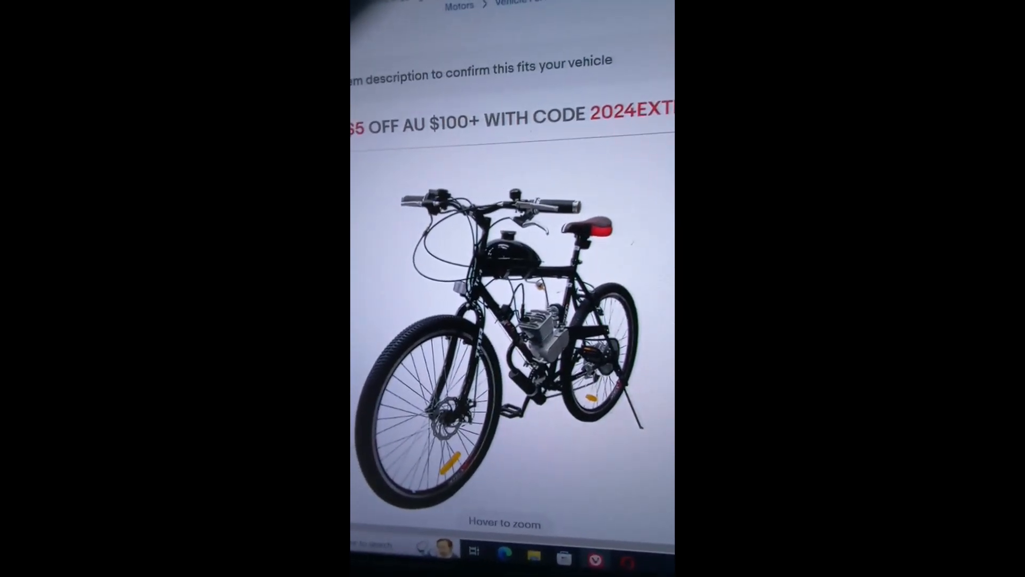
scroll("up", 3)
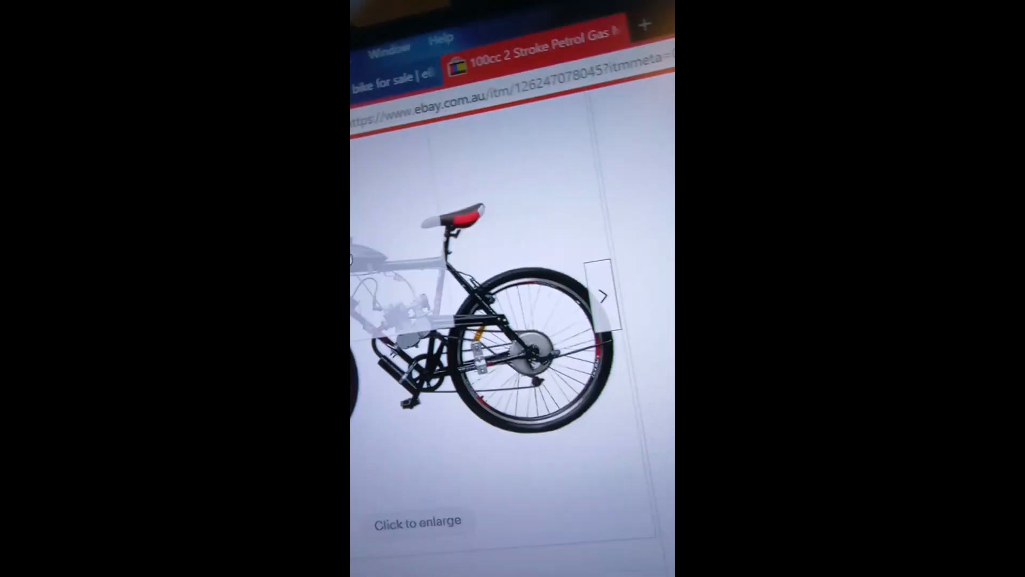
scroll("down", 3)
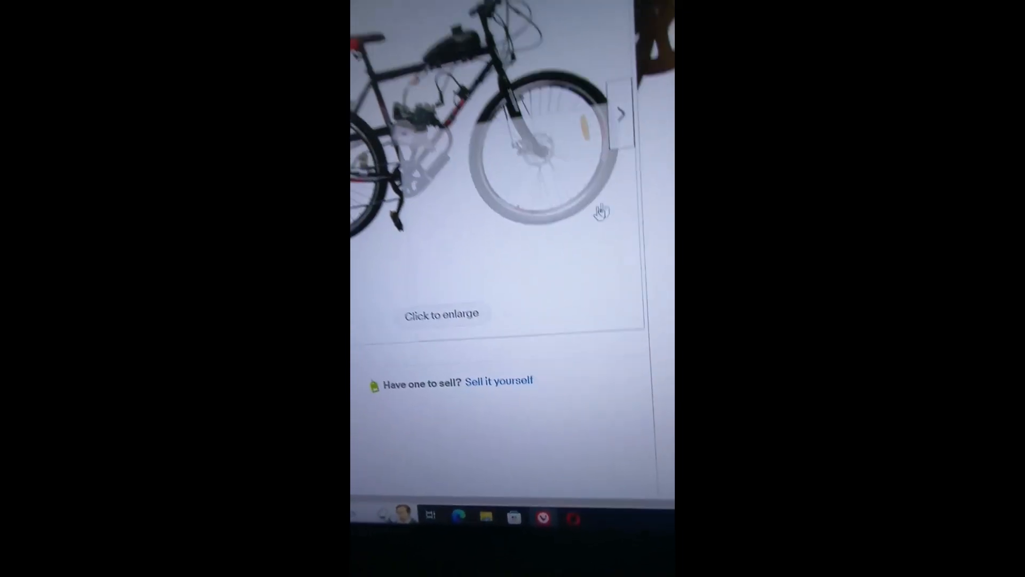
- Show the next gallery photo, a side view of the 100cc motorised bicycle
left_click(619, 113)
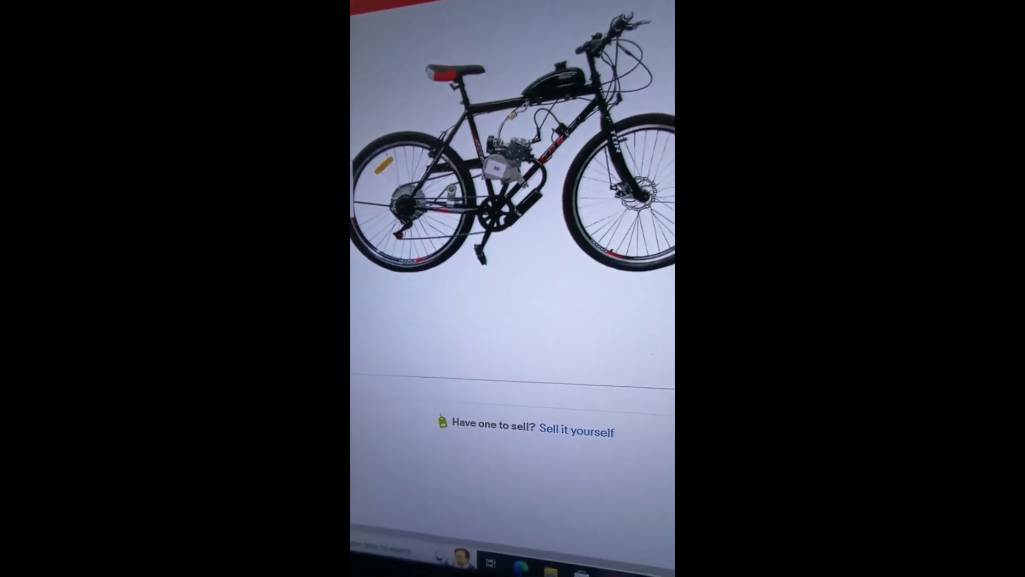
- Scroll past the similar items carousel to the front wheel and handlebar close-ups
scroll("down", 3)
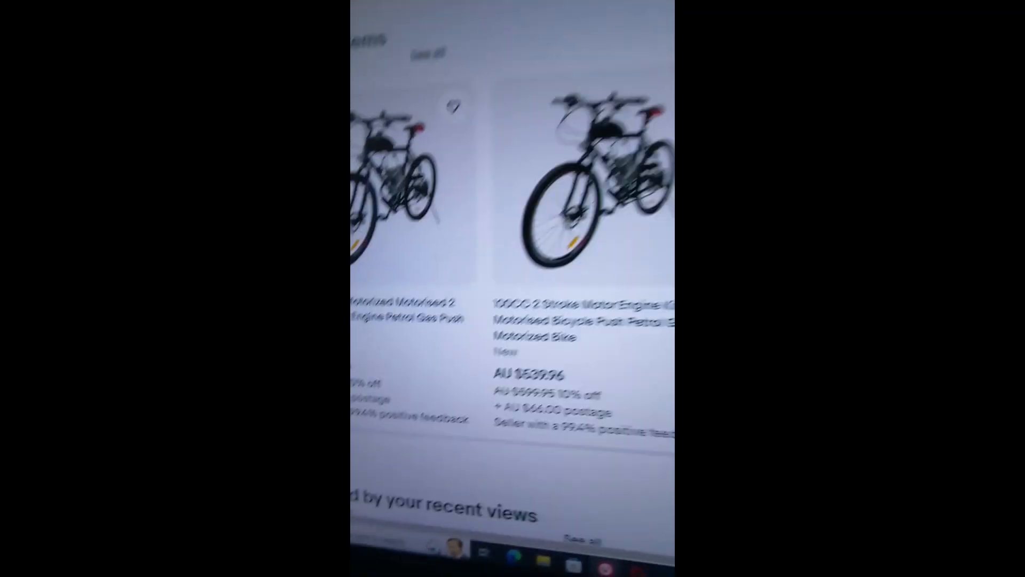
scroll("down", 3)
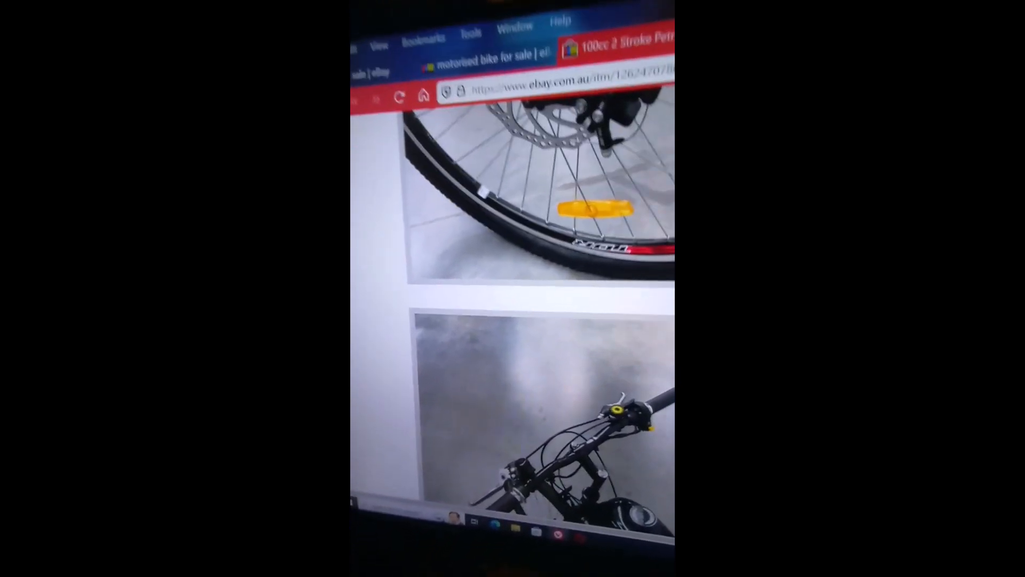
- Scroll through description photos of the engine, front disc brake and full bike against a wall
scroll("down", 3)
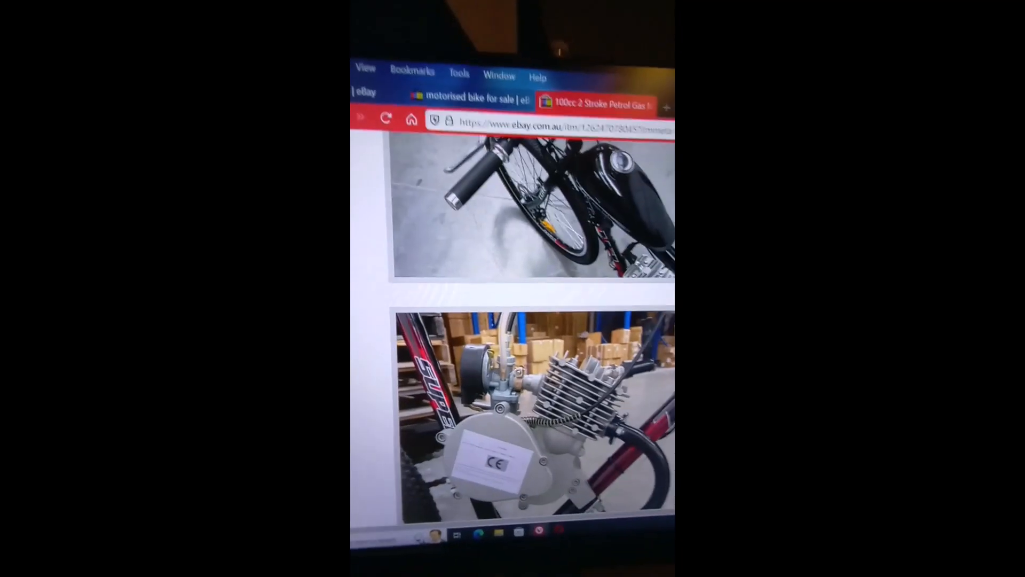
scroll("down", 3)
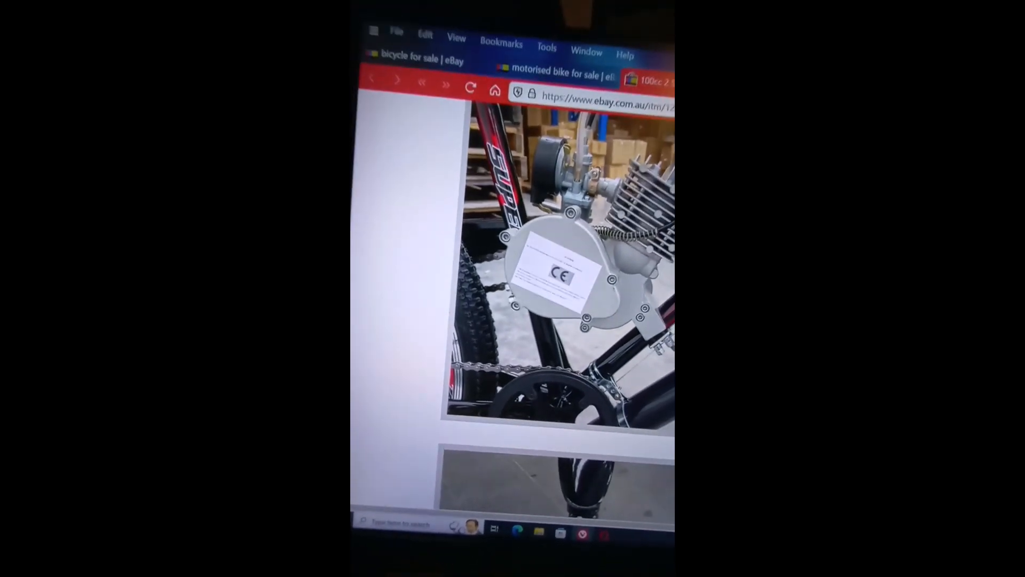
scroll("down", 3)
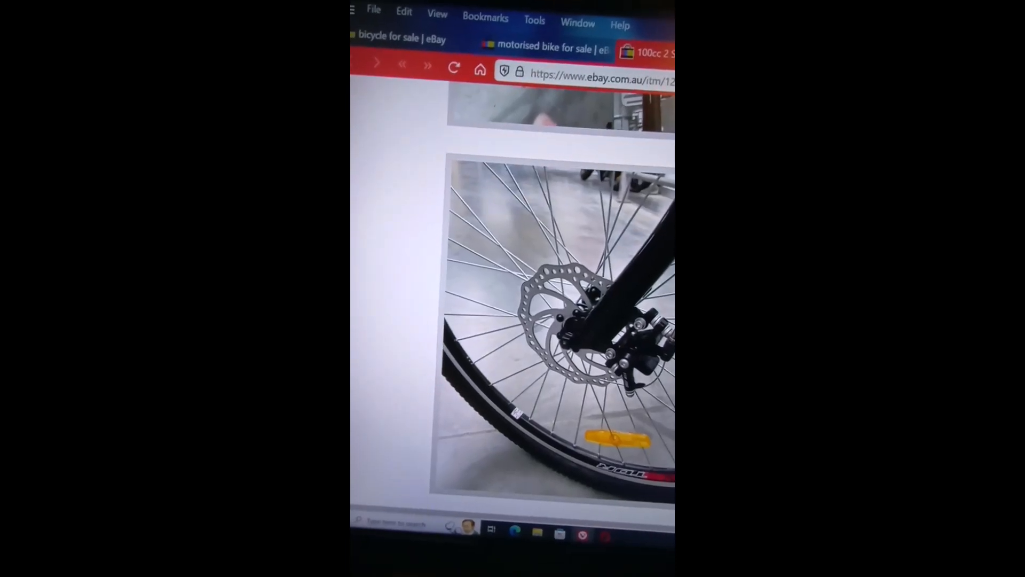
scroll("up", 3)
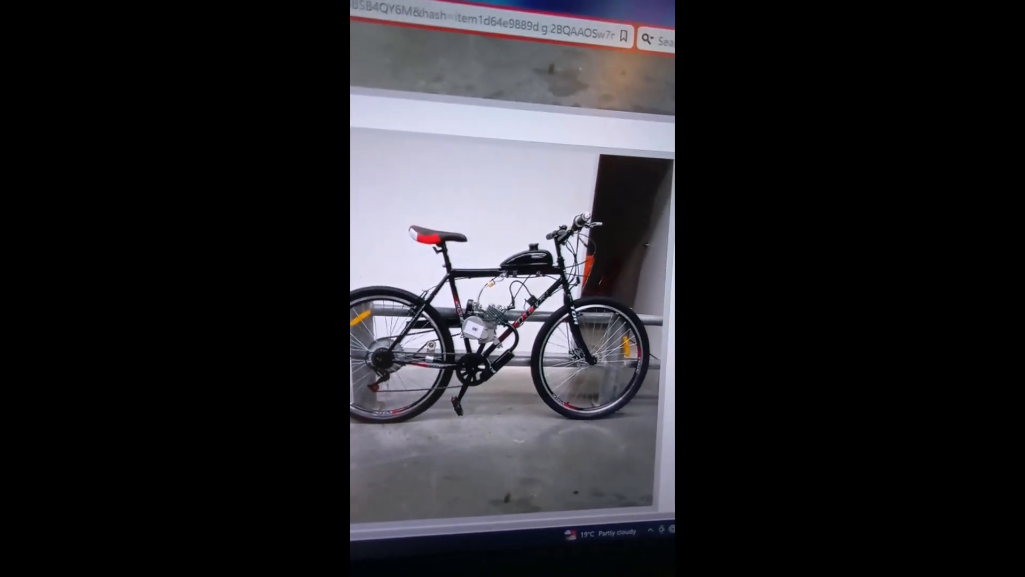
- Bring up item specifics: brand-new, 27.5 in, black and red, grip shifter
scroll("down", 3)
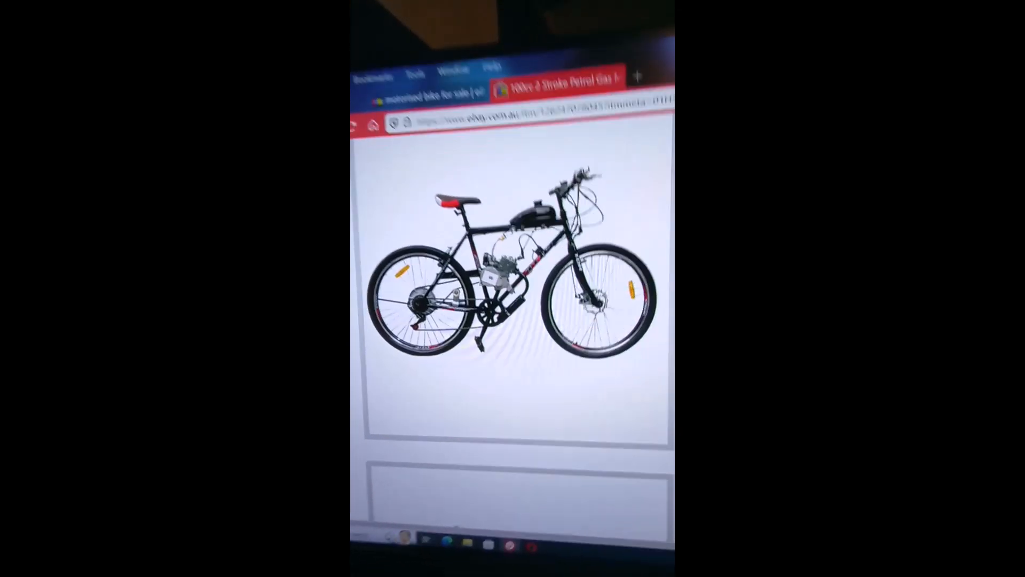
scroll("down", 3)
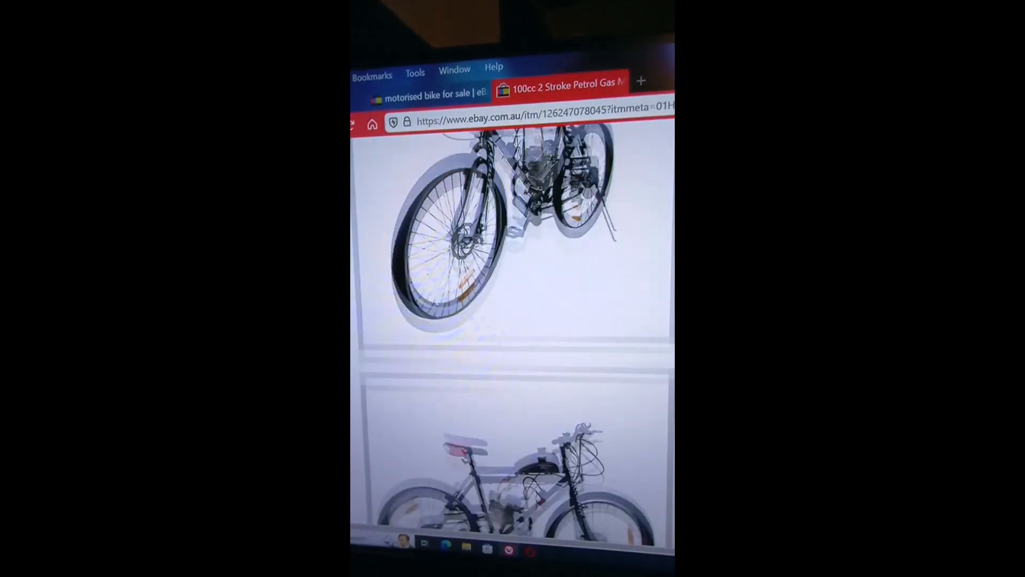
scroll("down", 3)
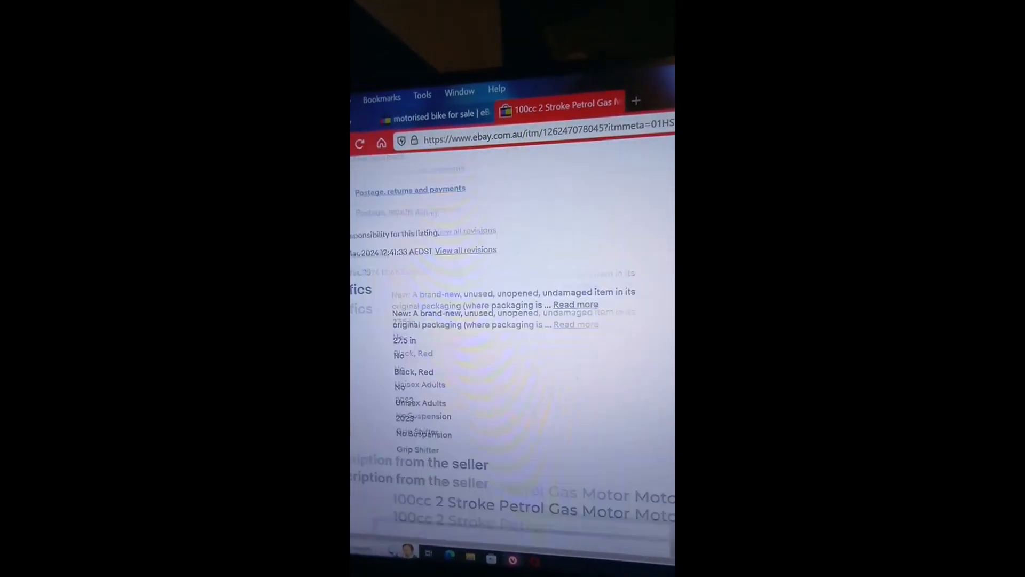